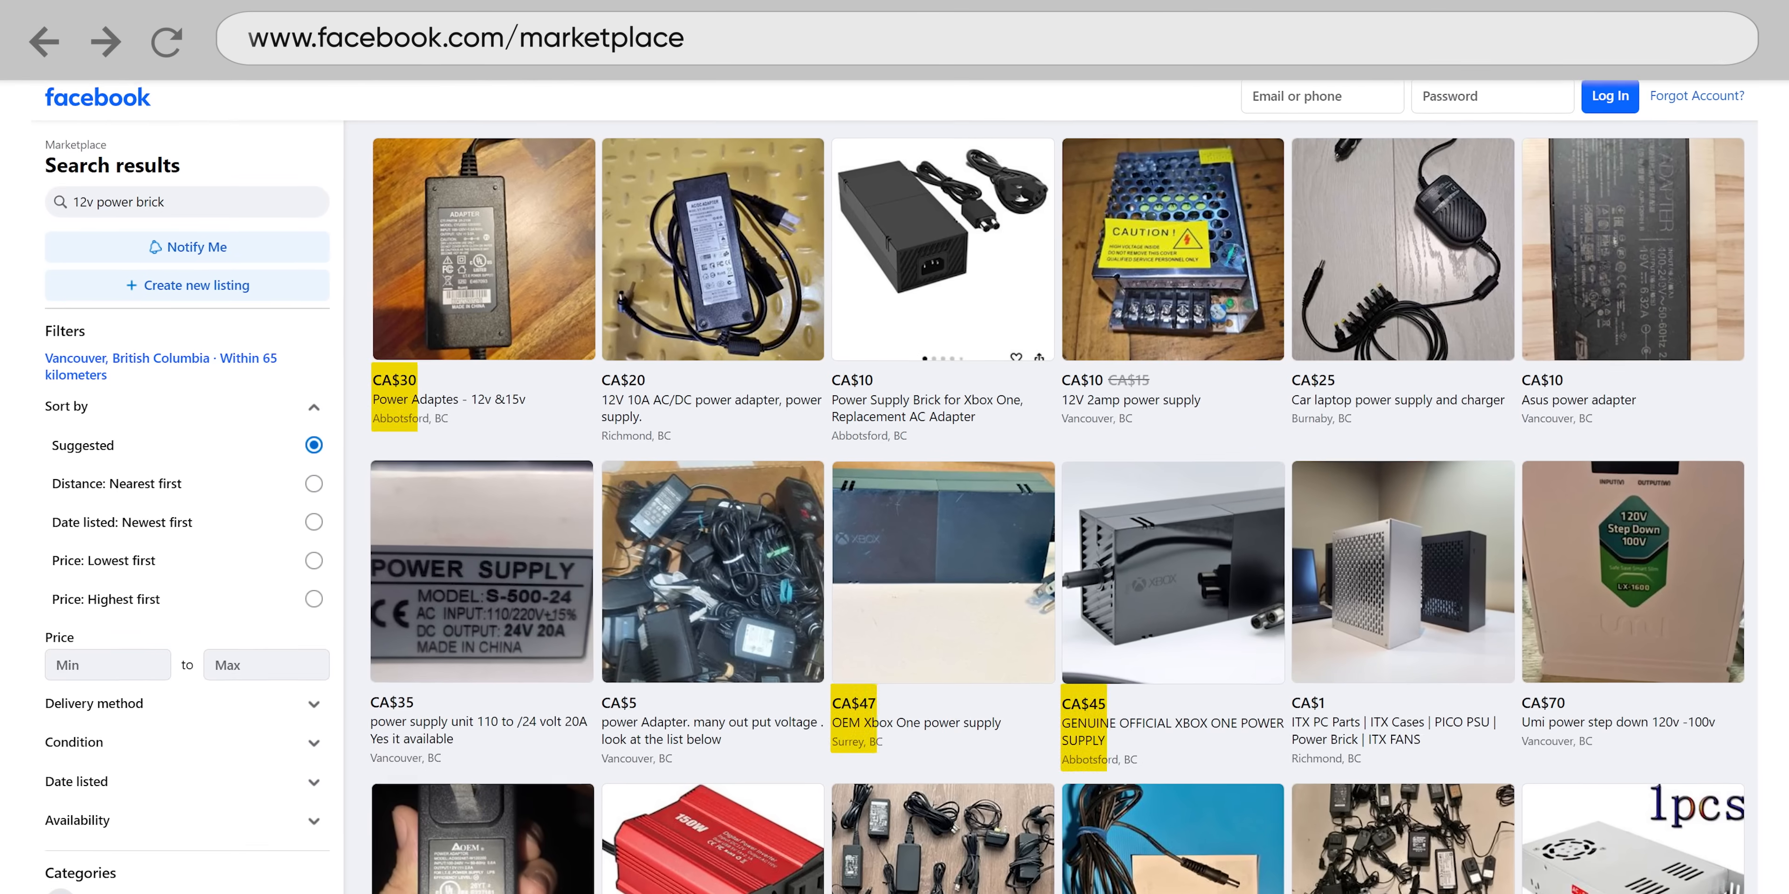
pyautogui.scroll(-3)
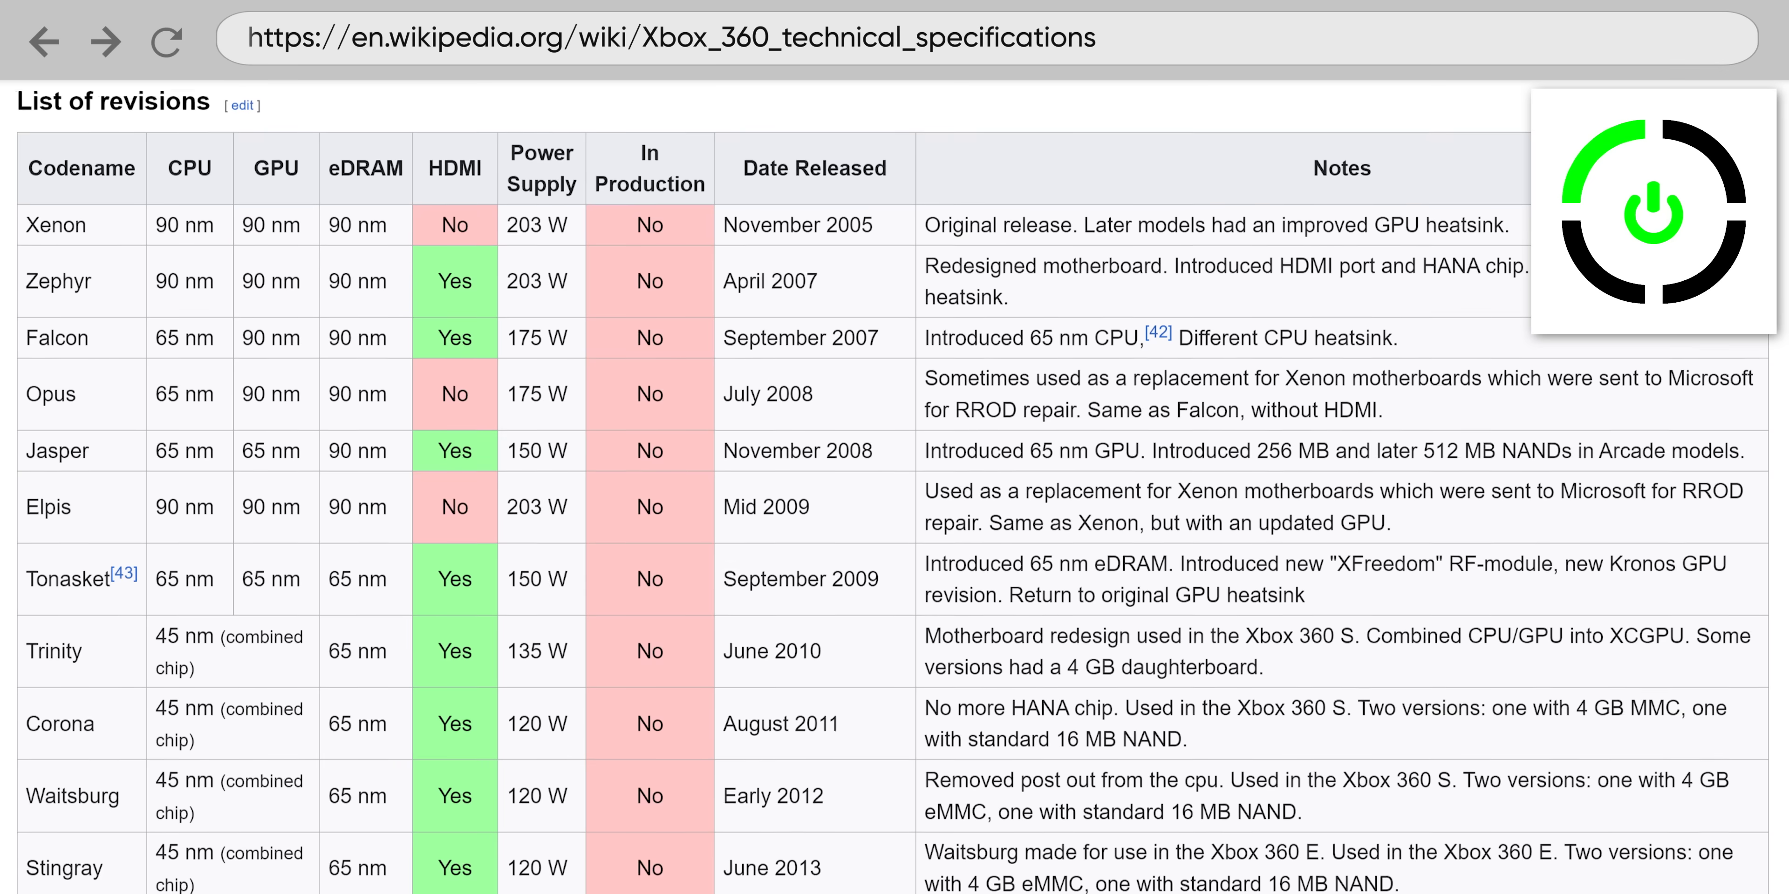
pyautogui.scroll(-3)
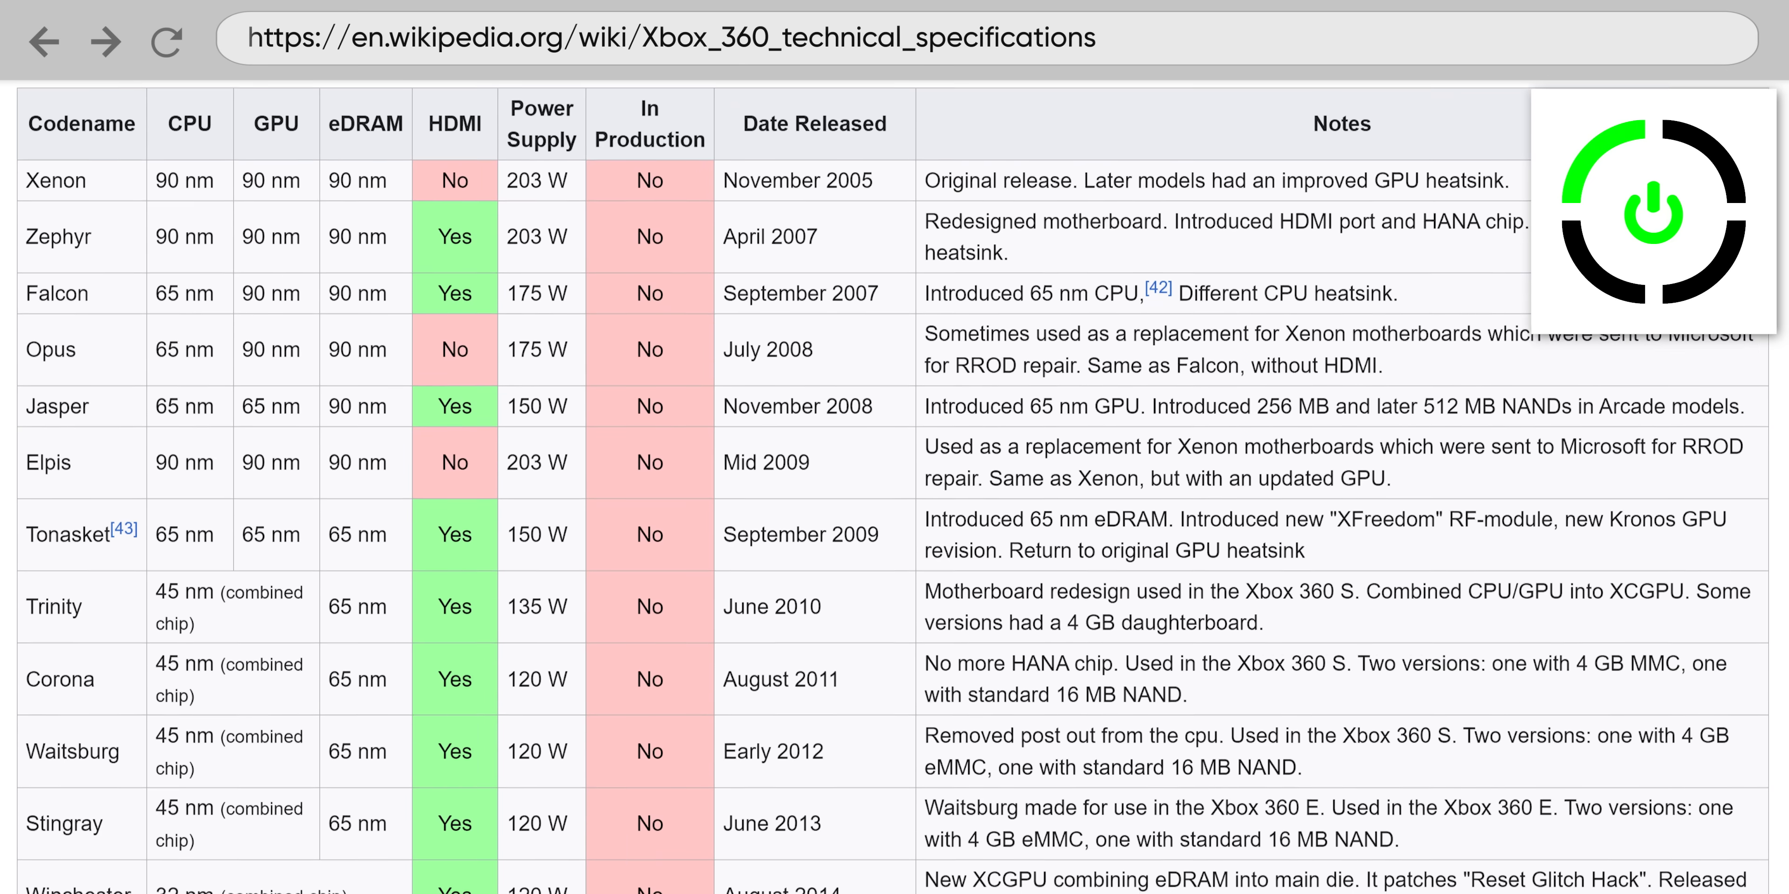